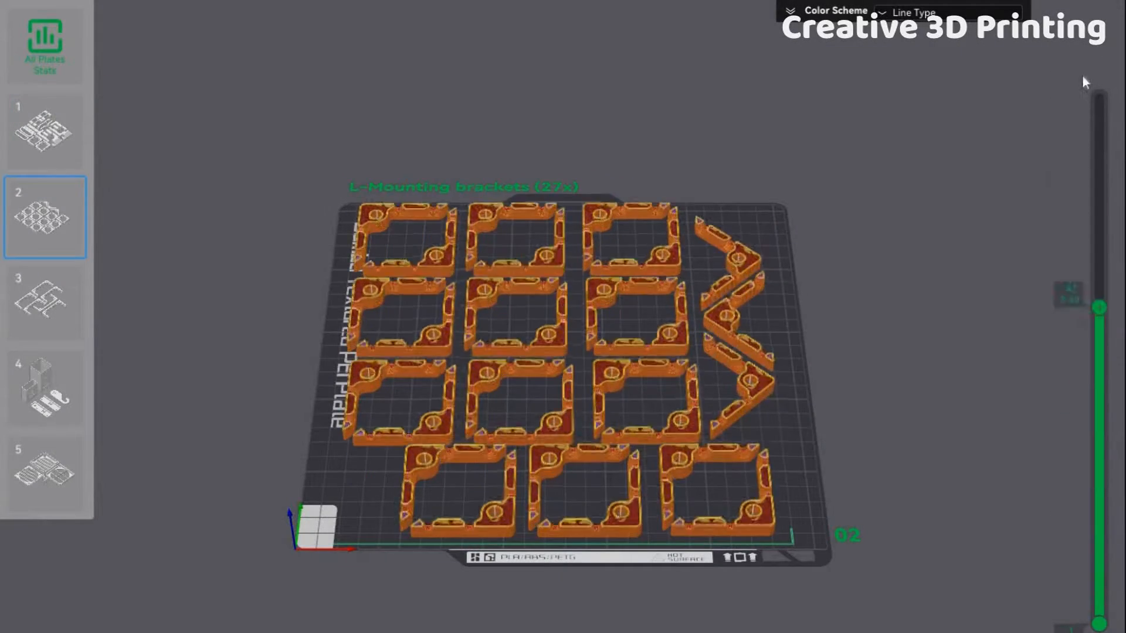
# Step: Open PCBWay's Sheet Metal Fabrication quote page for Shelf.STEP in Stainless Steel 301
pyautogui.click(44, 474)
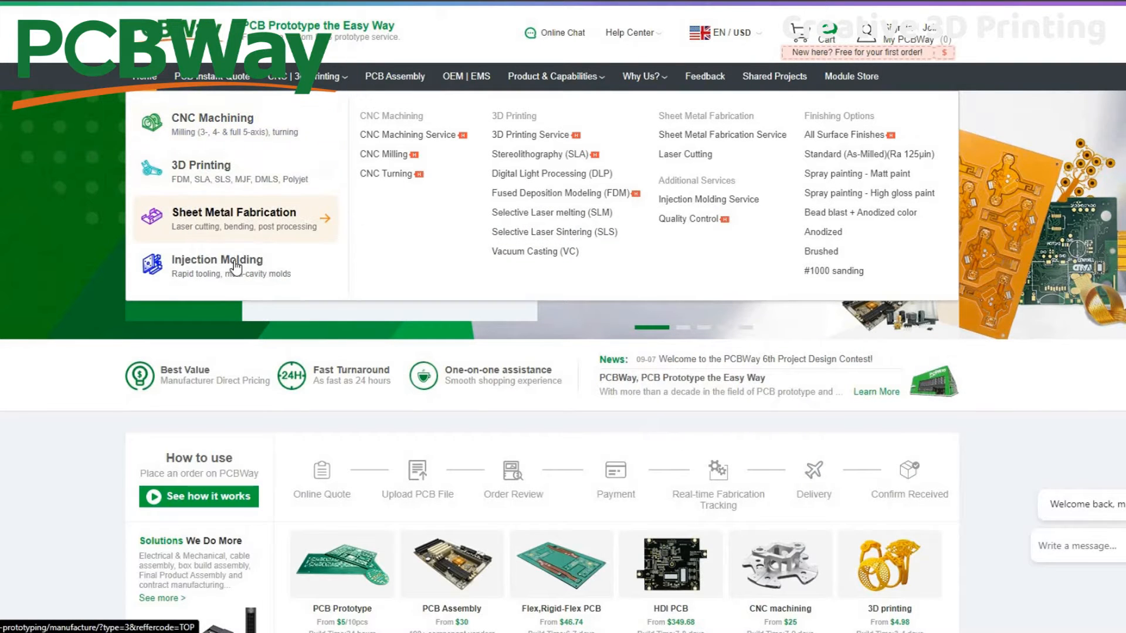
pyautogui.click(234, 218)
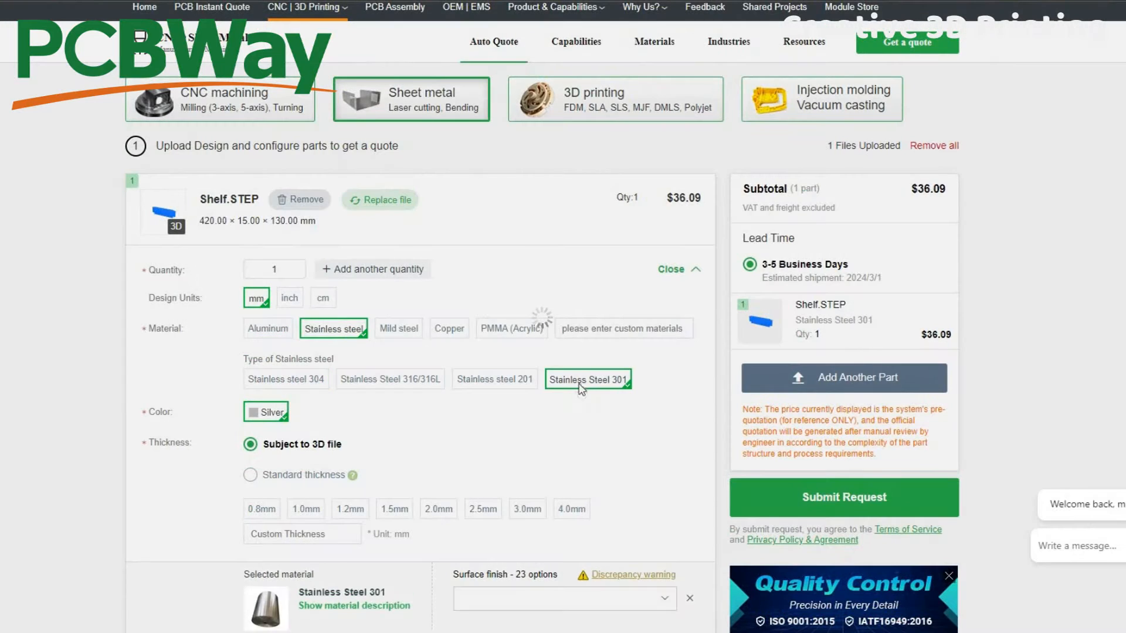
pyautogui.scroll(-3)
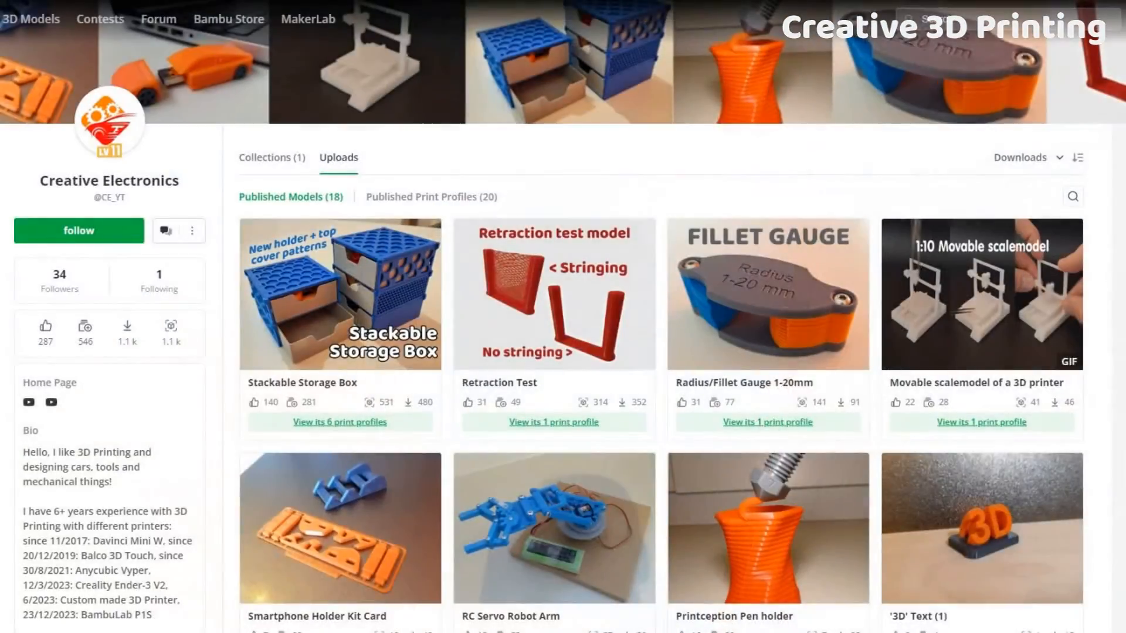
# Step: Scroll the MakerWorld Uploads grid to reveal the smartphone holder kit, robot arm and pen holder
pyautogui.scroll(-3)
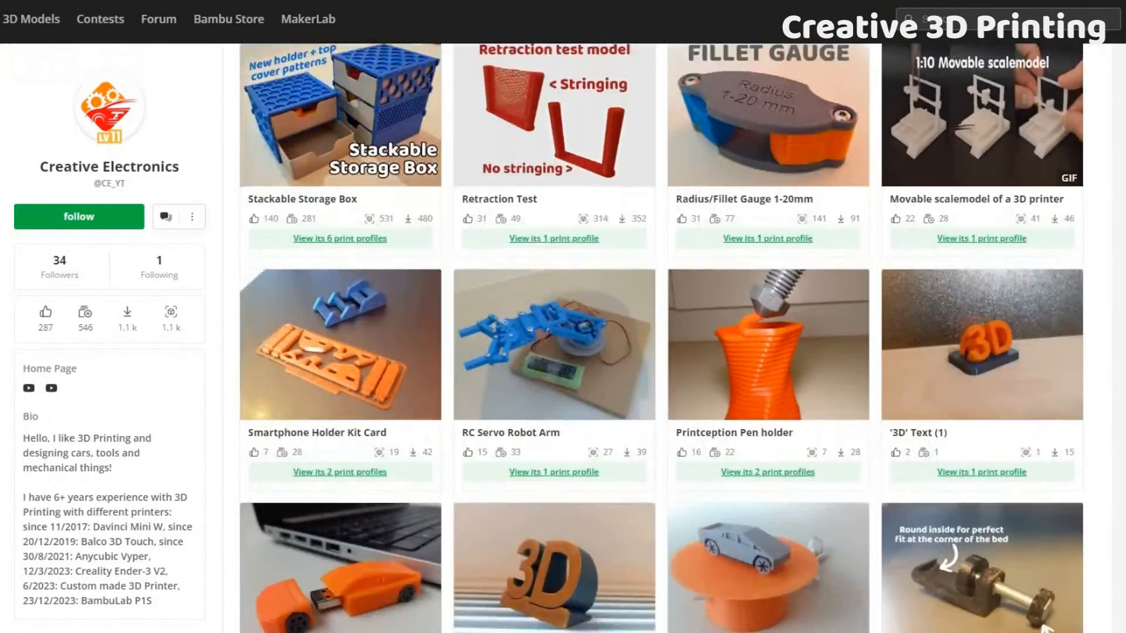